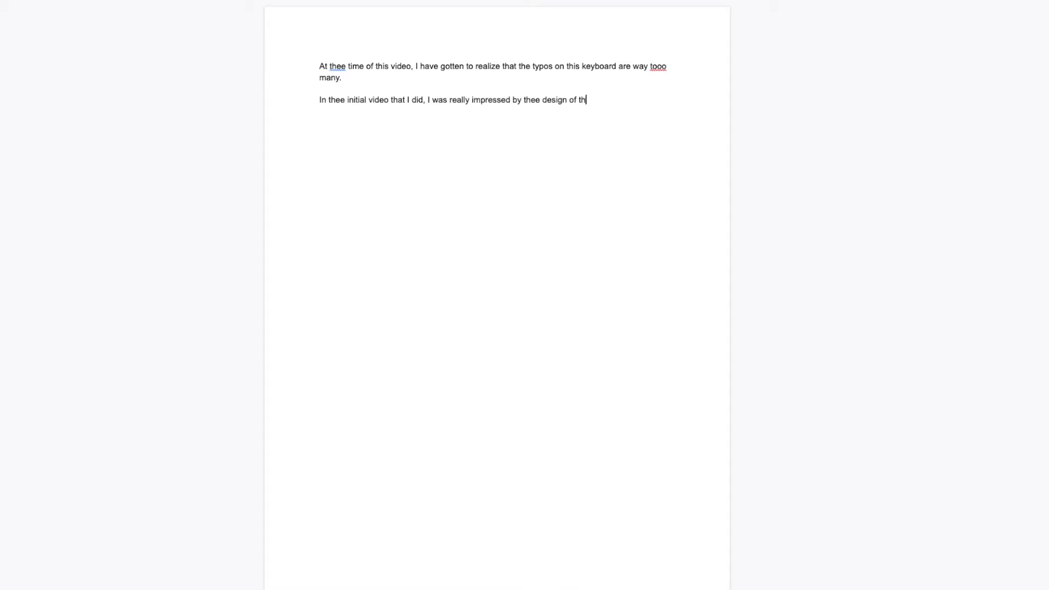
pyautogui.write('slim X')
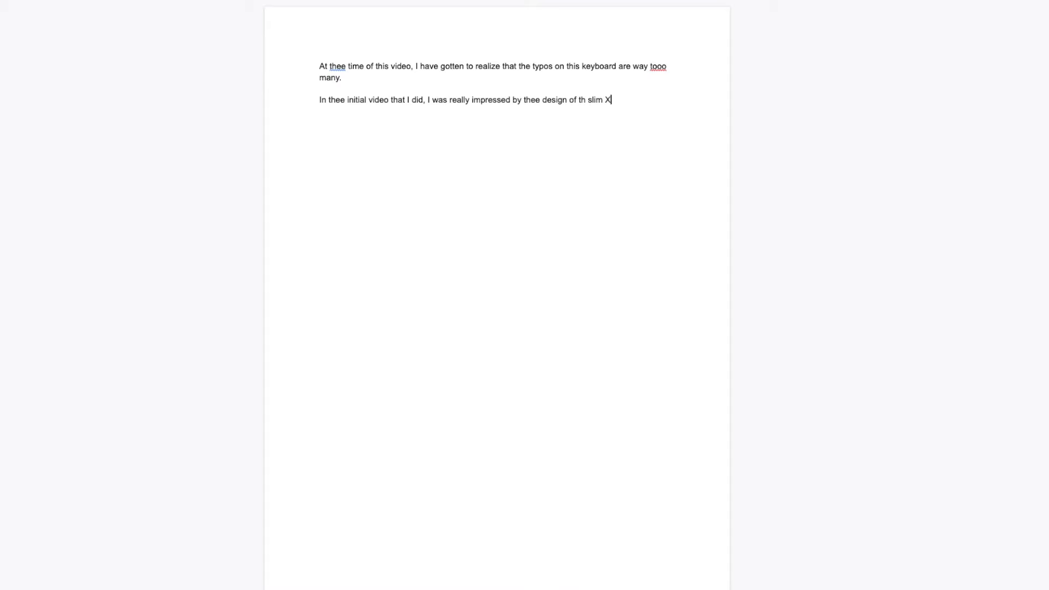